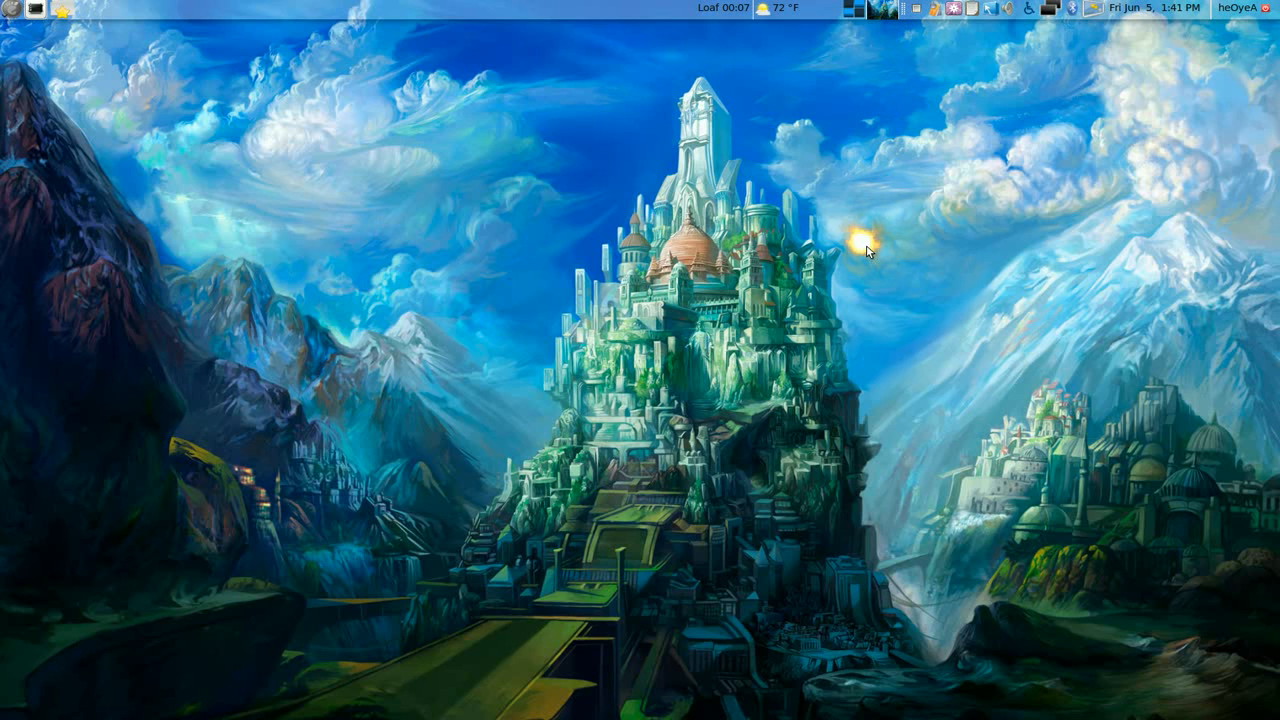
{"action": "mouse_move", "coordinate": [1013, 563]}
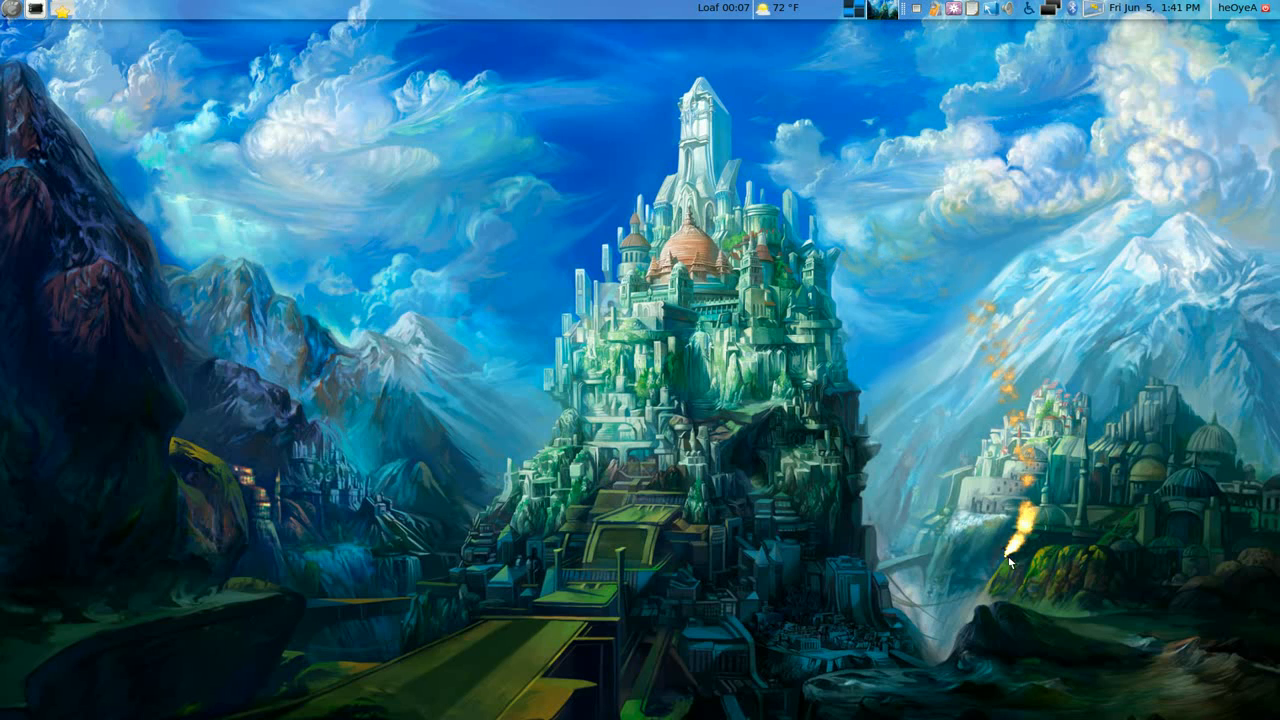
{"action": "mouse_move", "coordinate": [612, 690]}
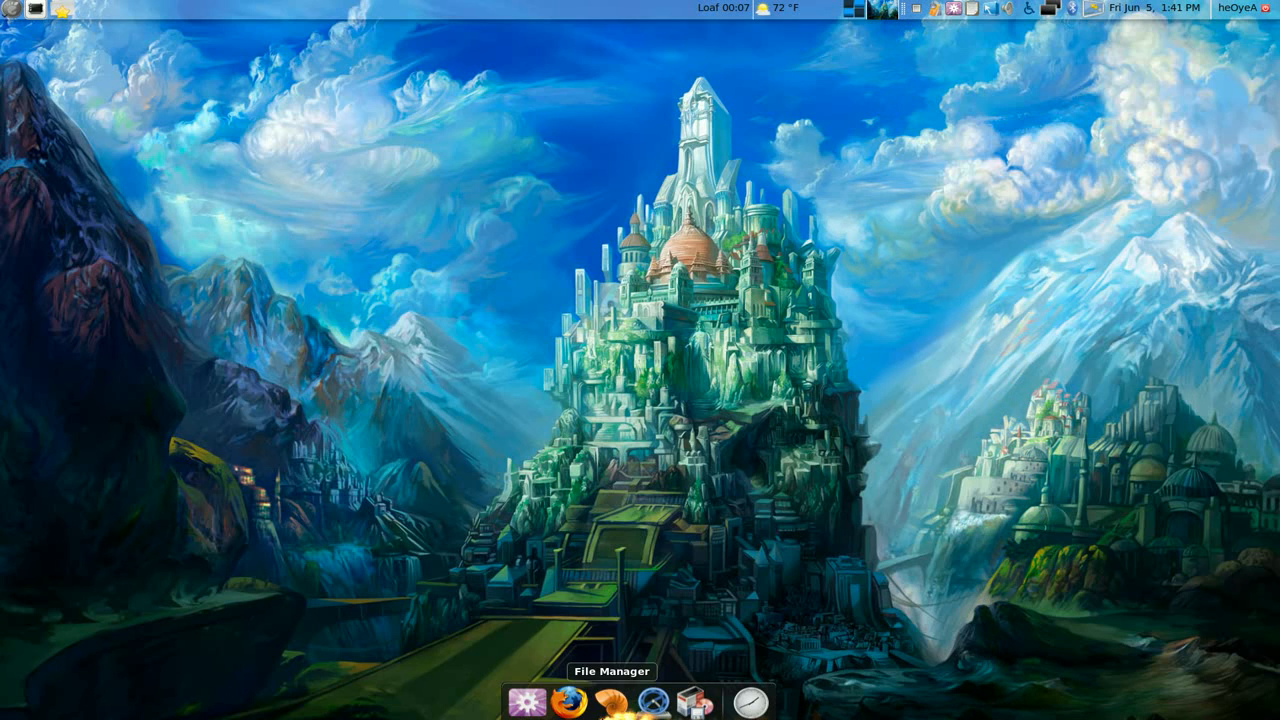
Step: Confirm hamster-applet 2.26.0-0ubuntu2 shows as installed and close Synaptic
{"action": "left_click", "coordinate": [694, 700]}
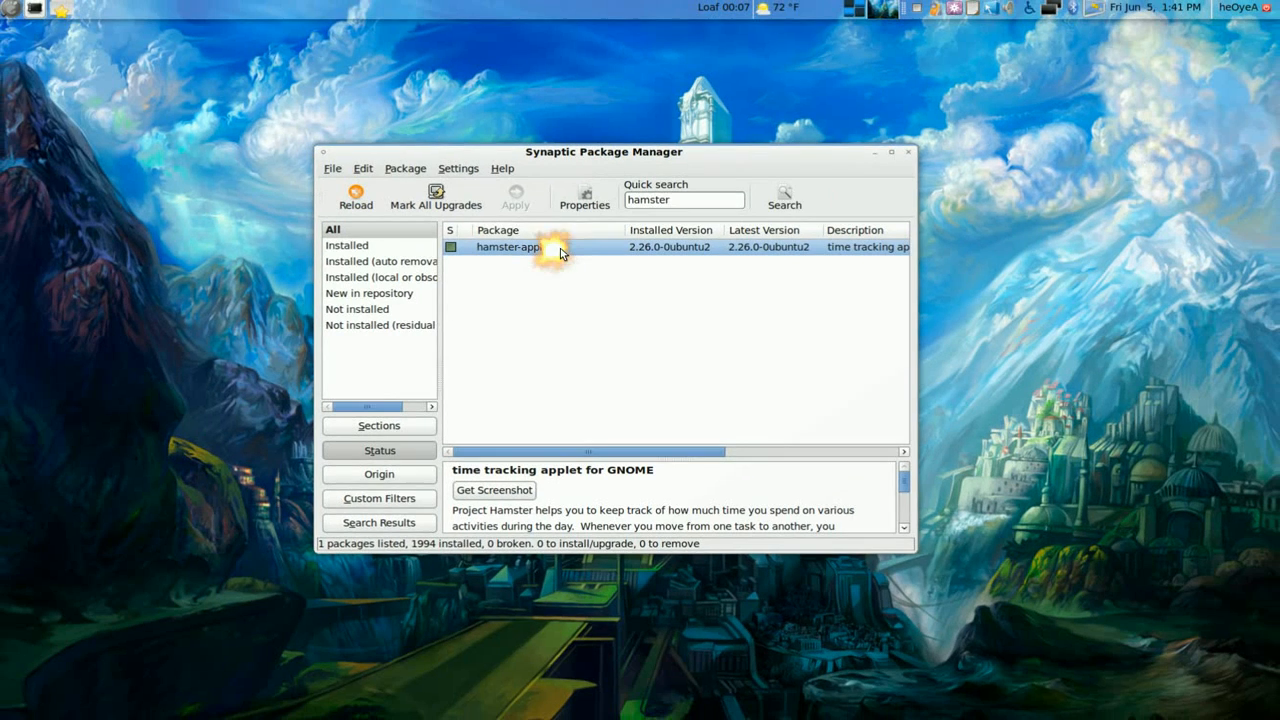
{"action": "mouse_move", "coordinate": [970, 242]}
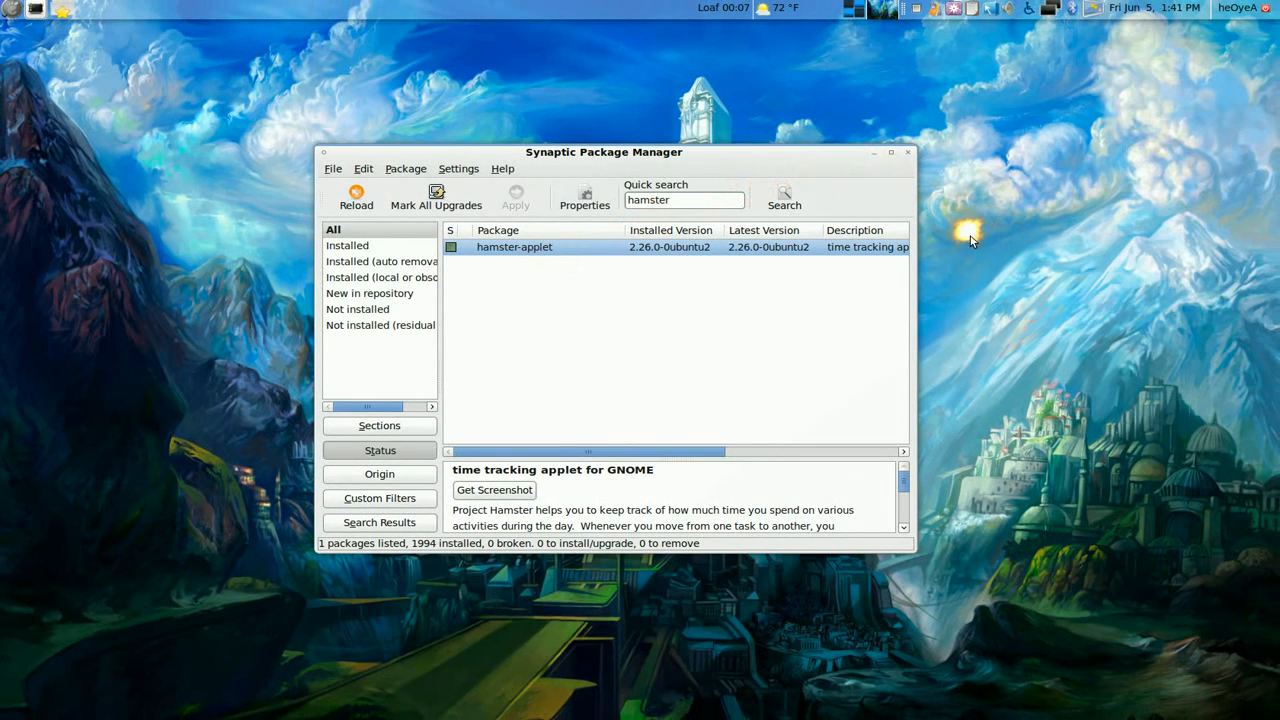
{"action": "left_click", "coordinate": [906, 152]}
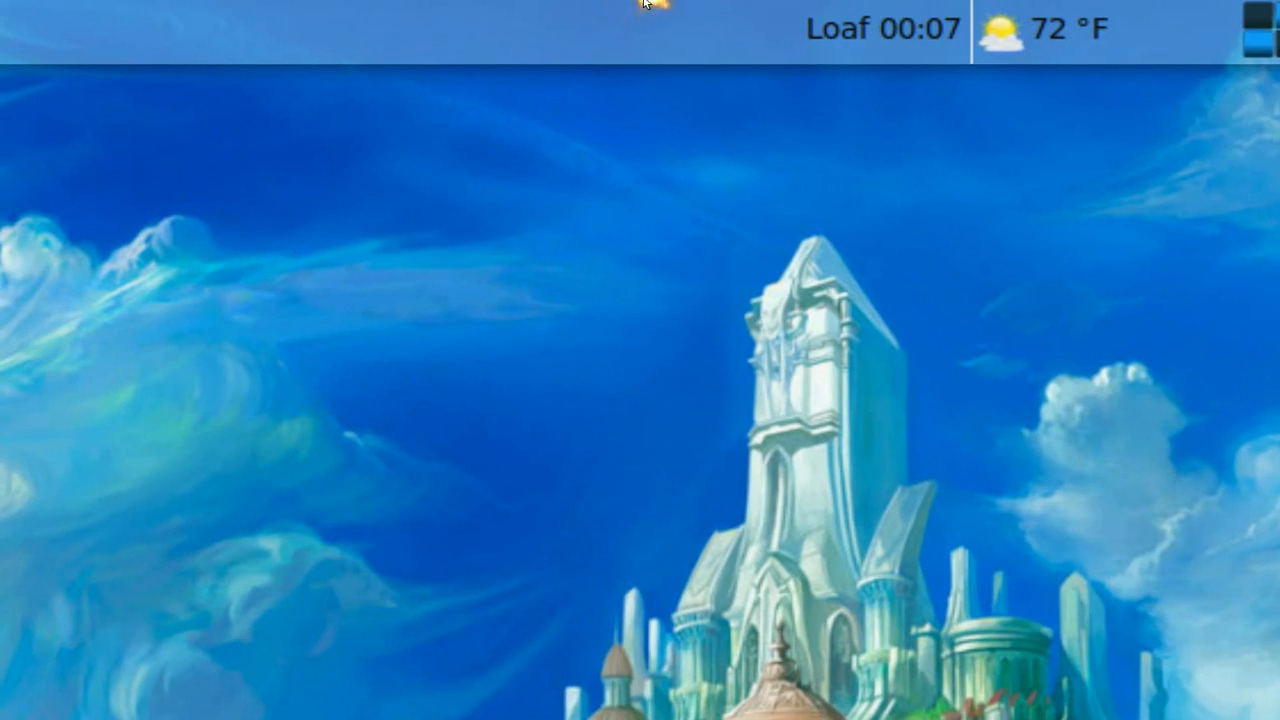
Step: Add the Time Tracker applet to the top panel via Add to Panel, searching 'ham'
{"action": "right_click", "coordinate": [630, 15]}
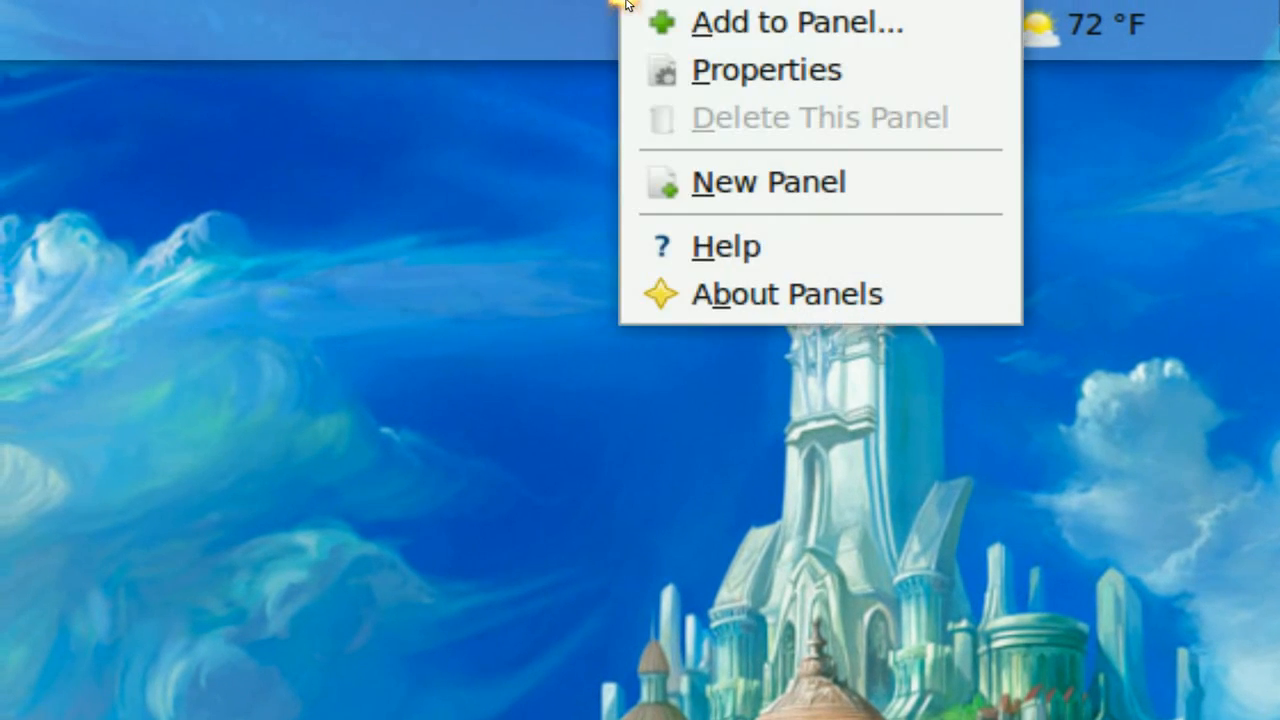
{"action": "left_click", "coordinate": [797, 22]}
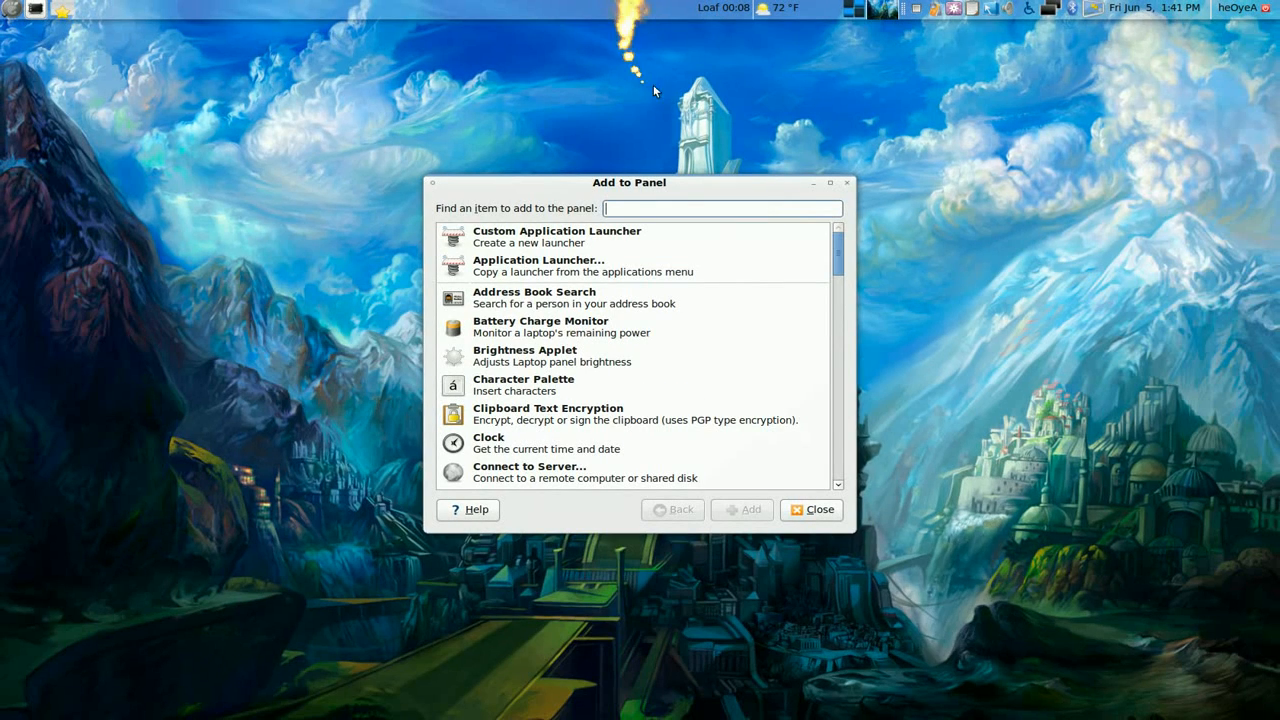
{"action": "type", "text": "ham"}
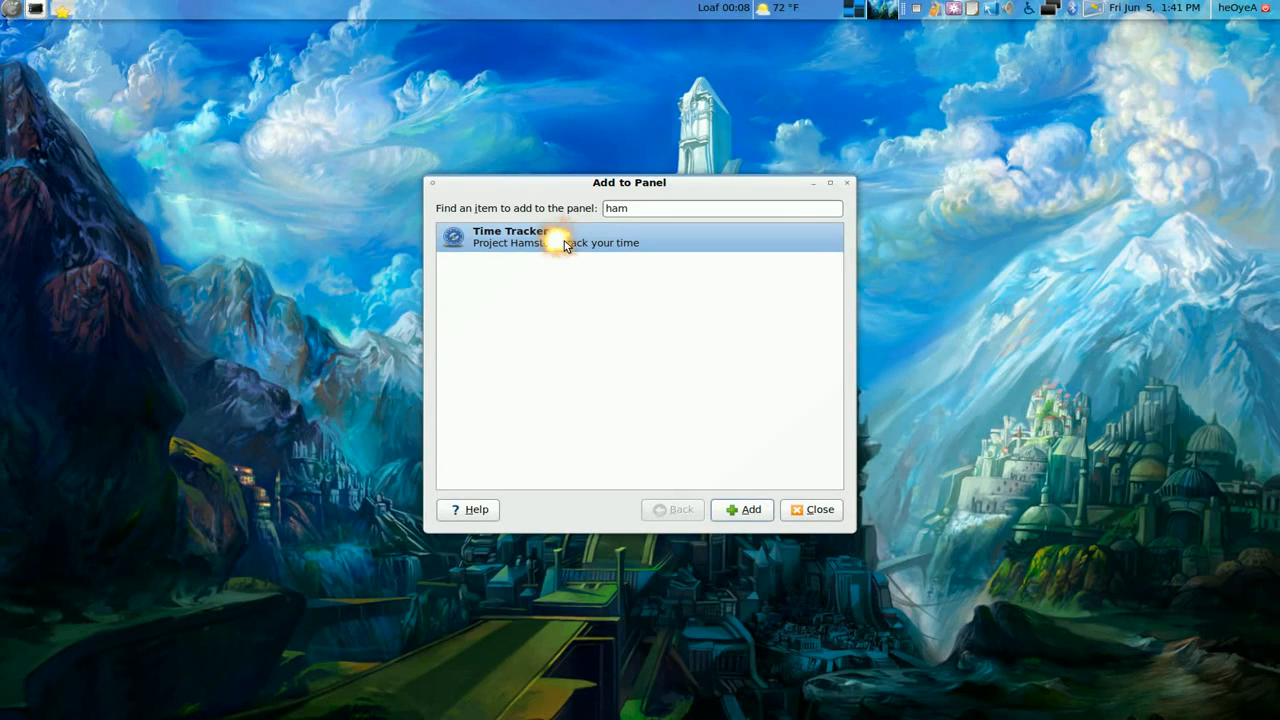
{"action": "left_click", "coordinate": [810, 509]}
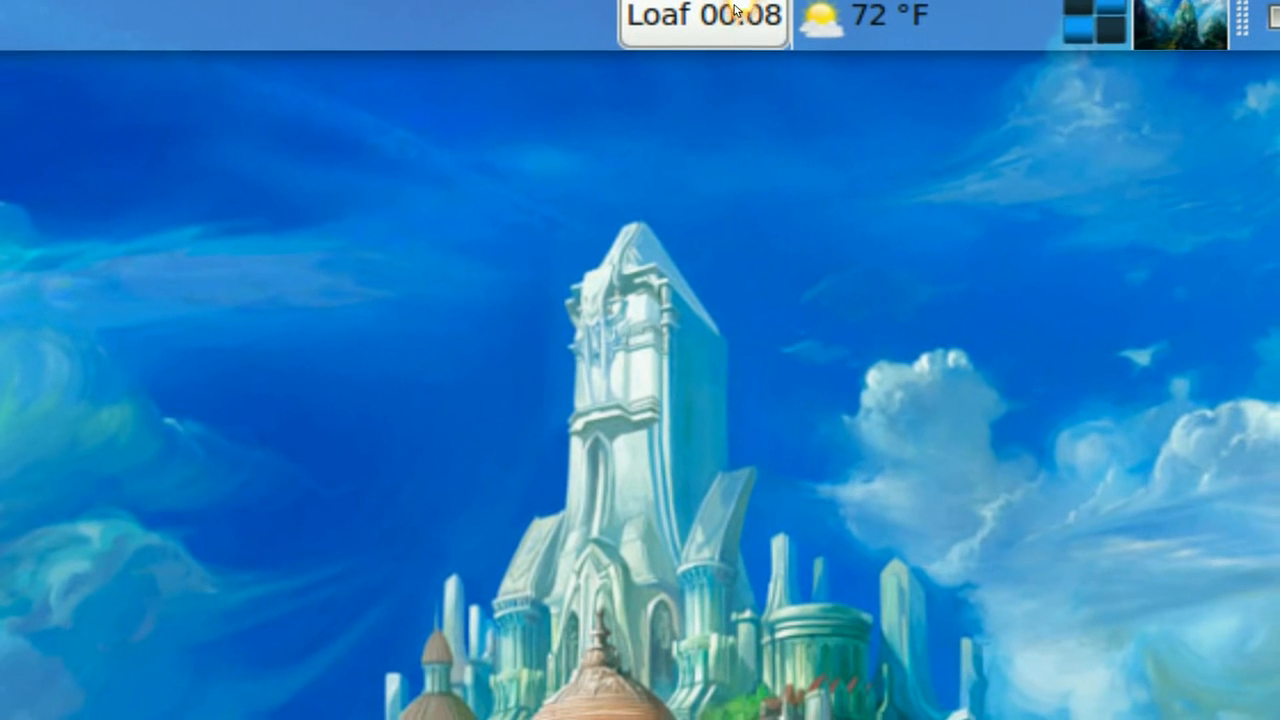
Step: Show the Hamster applet popup with the current activity Chillin 04:14
{"action": "left_click", "coordinate": [704, 18]}
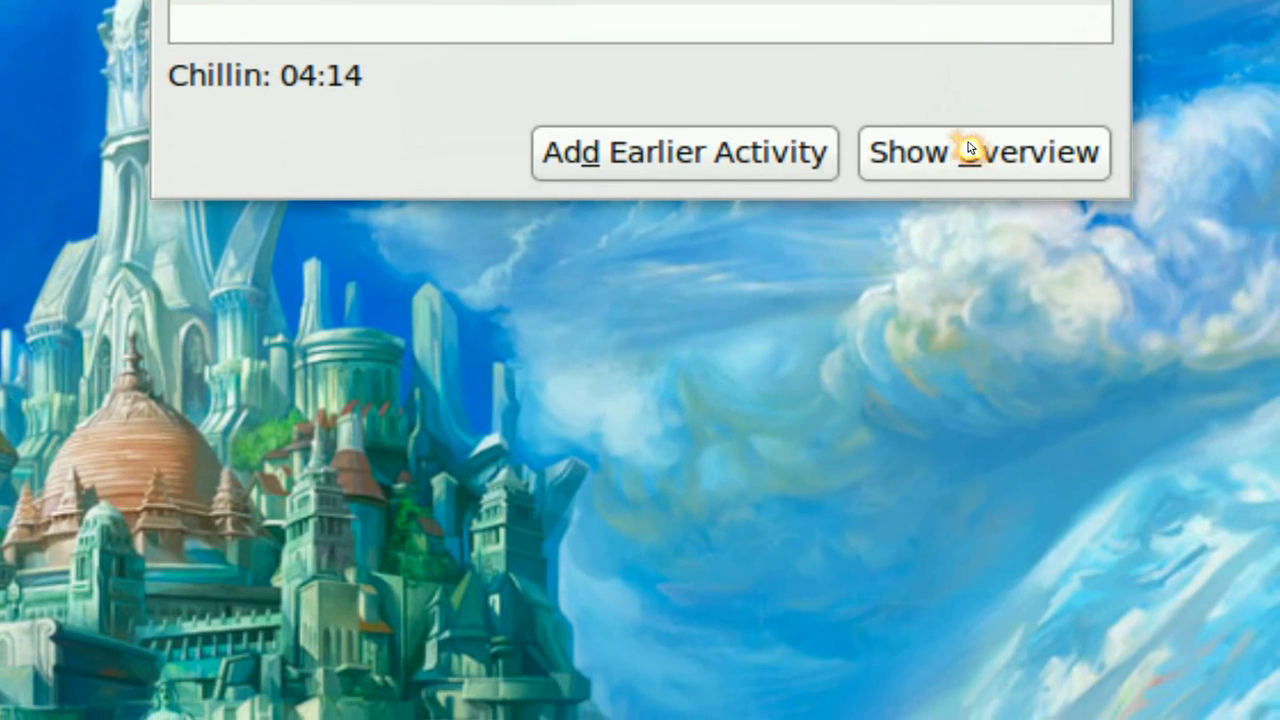
Step: View the weekly Overview for May 31–June 06, 2009 and close it again
{"action": "left_click", "coordinate": [983, 152]}
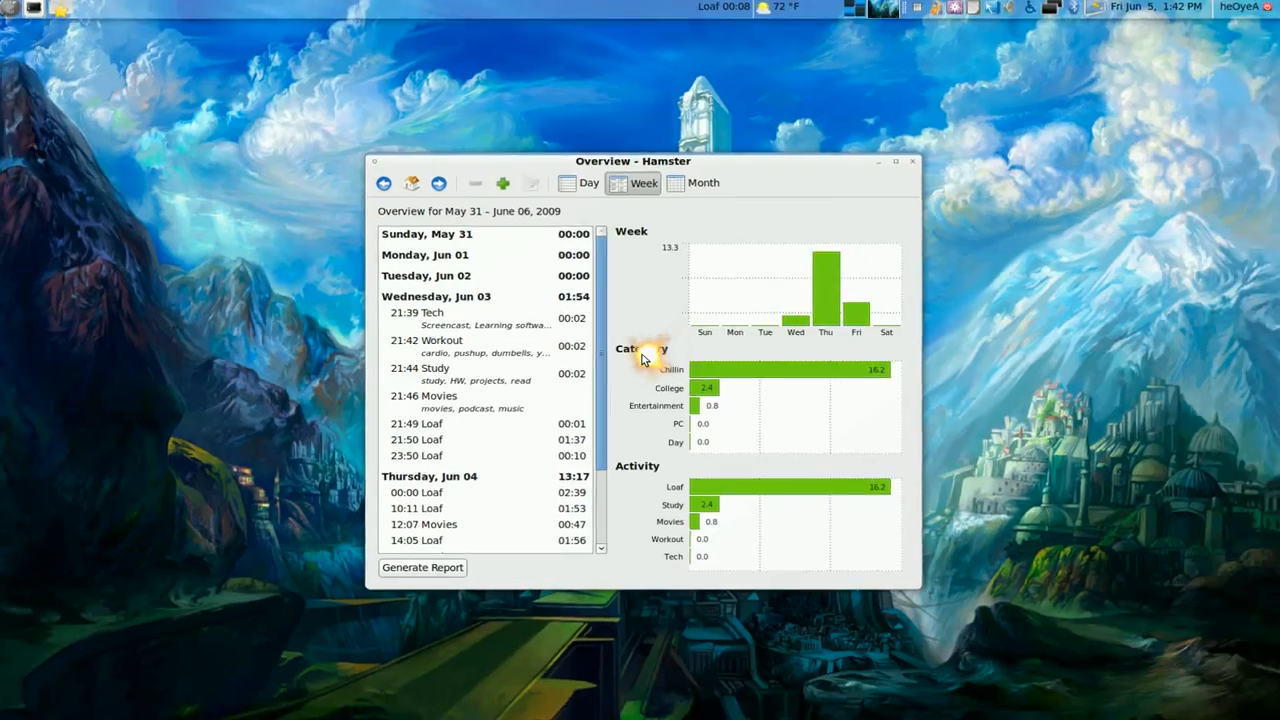
{"action": "mouse_move", "coordinate": [835, 443]}
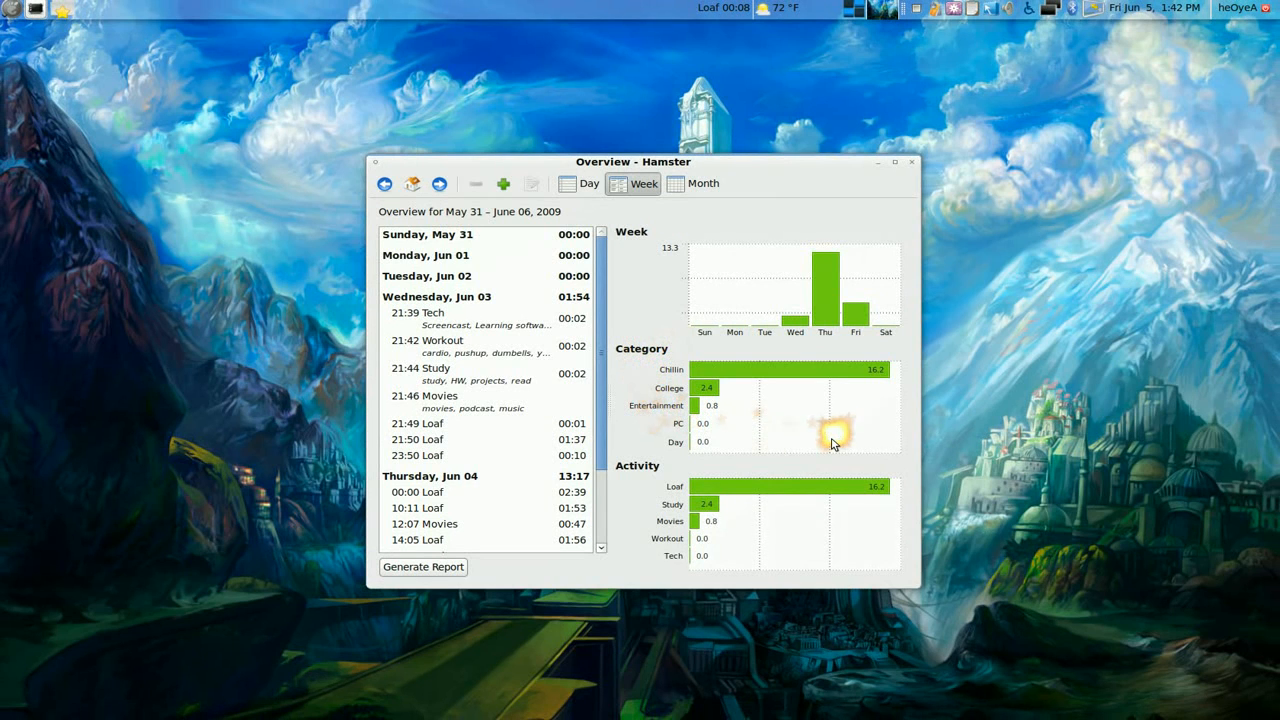
{"action": "mouse_move", "coordinate": [770, 405]}
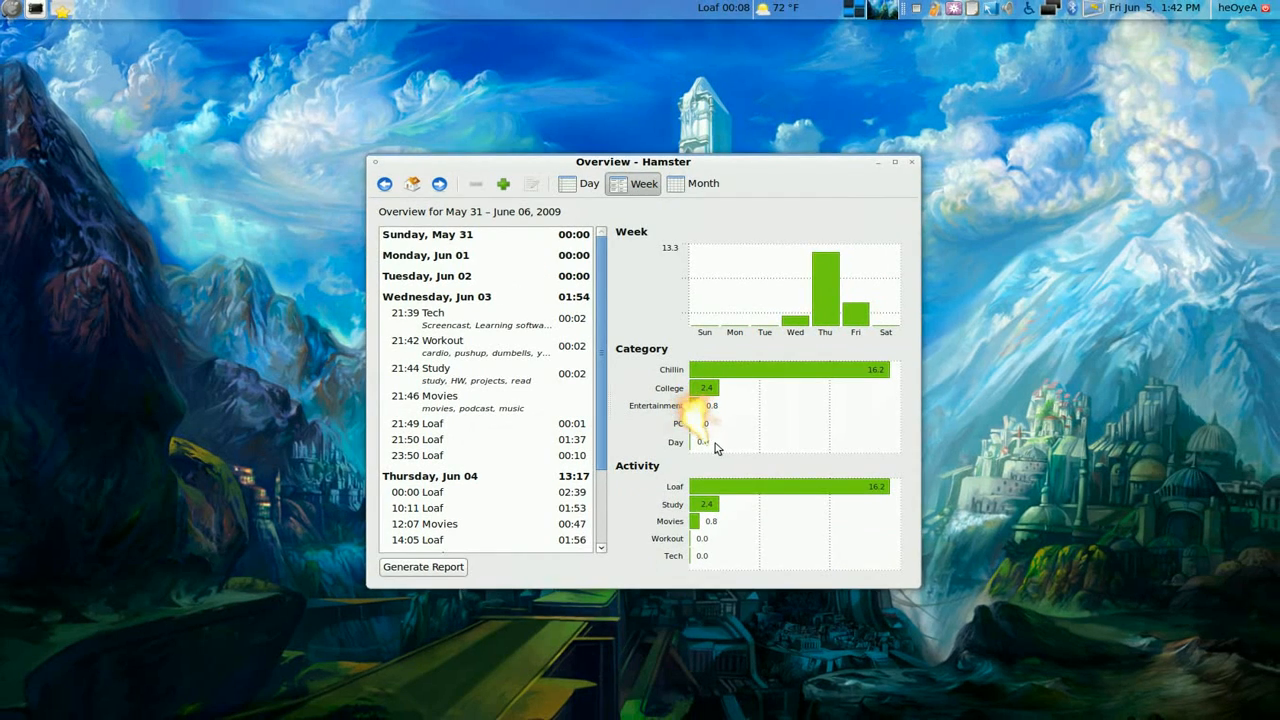
{"action": "mouse_move", "coordinate": [722, 495]}
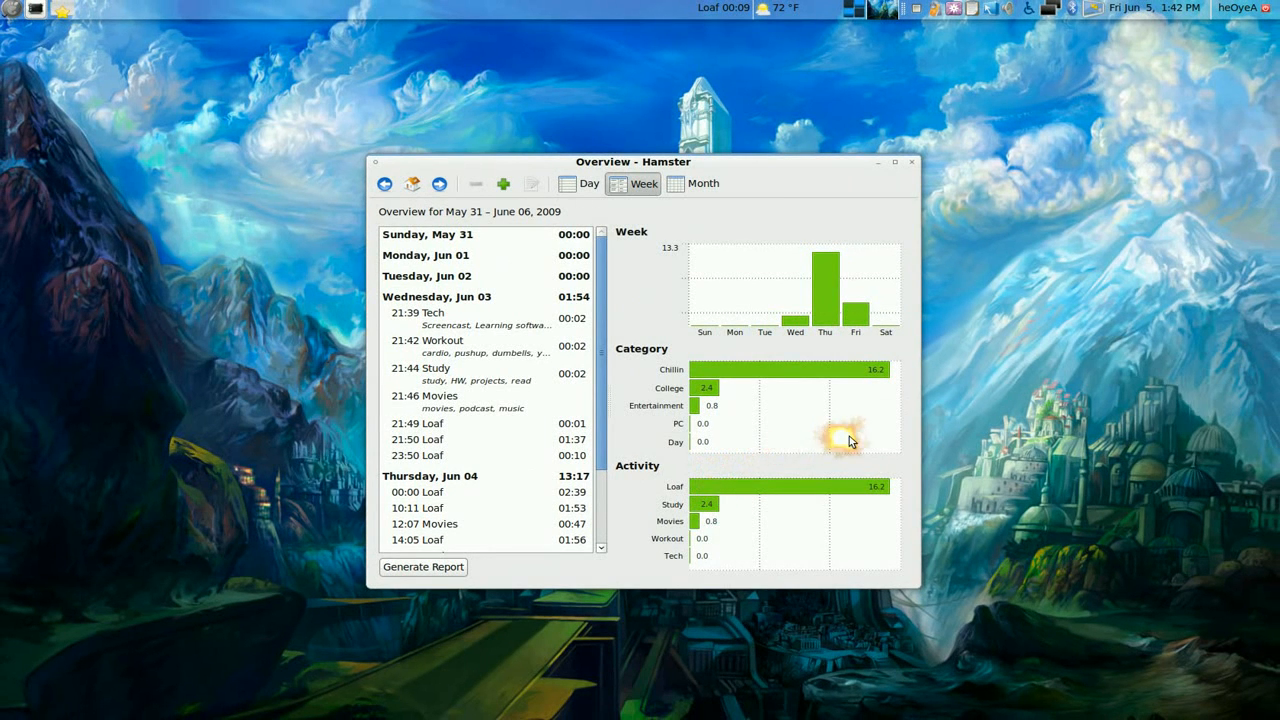
{"action": "mouse_move", "coordinate": [820, 428]}
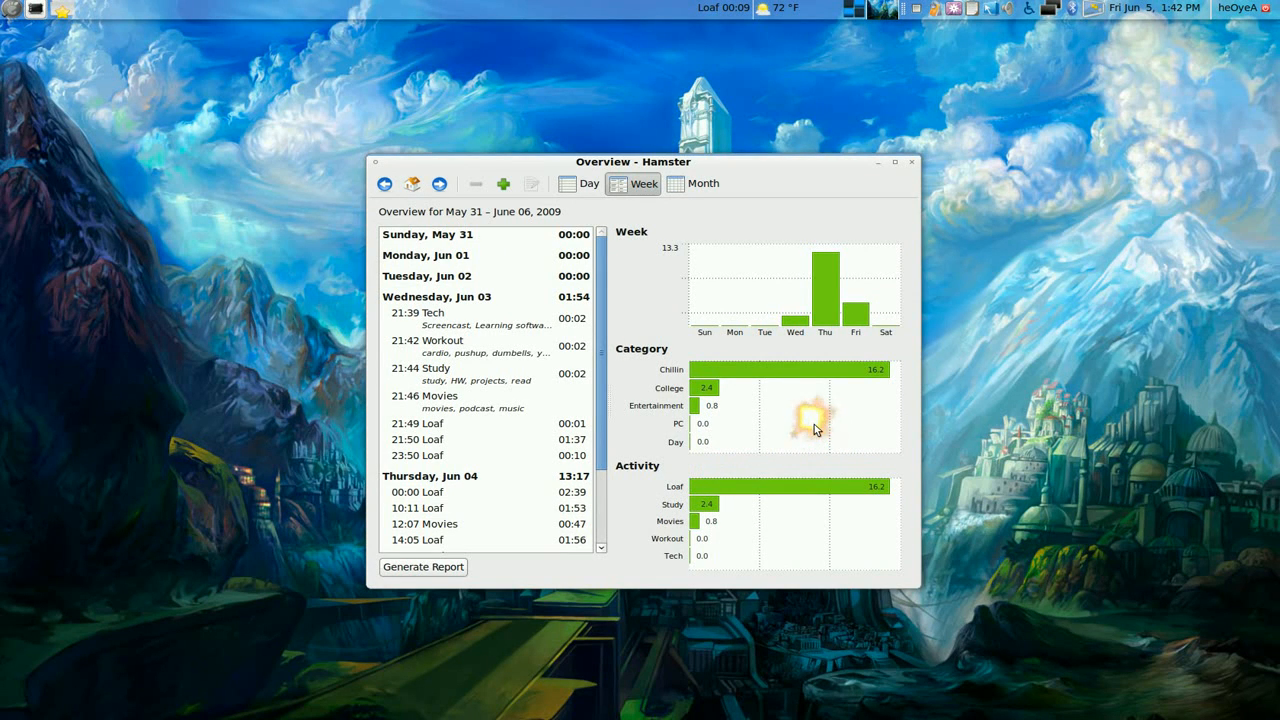
{"action": "mouse_move", "coordinate": [798, 441]}
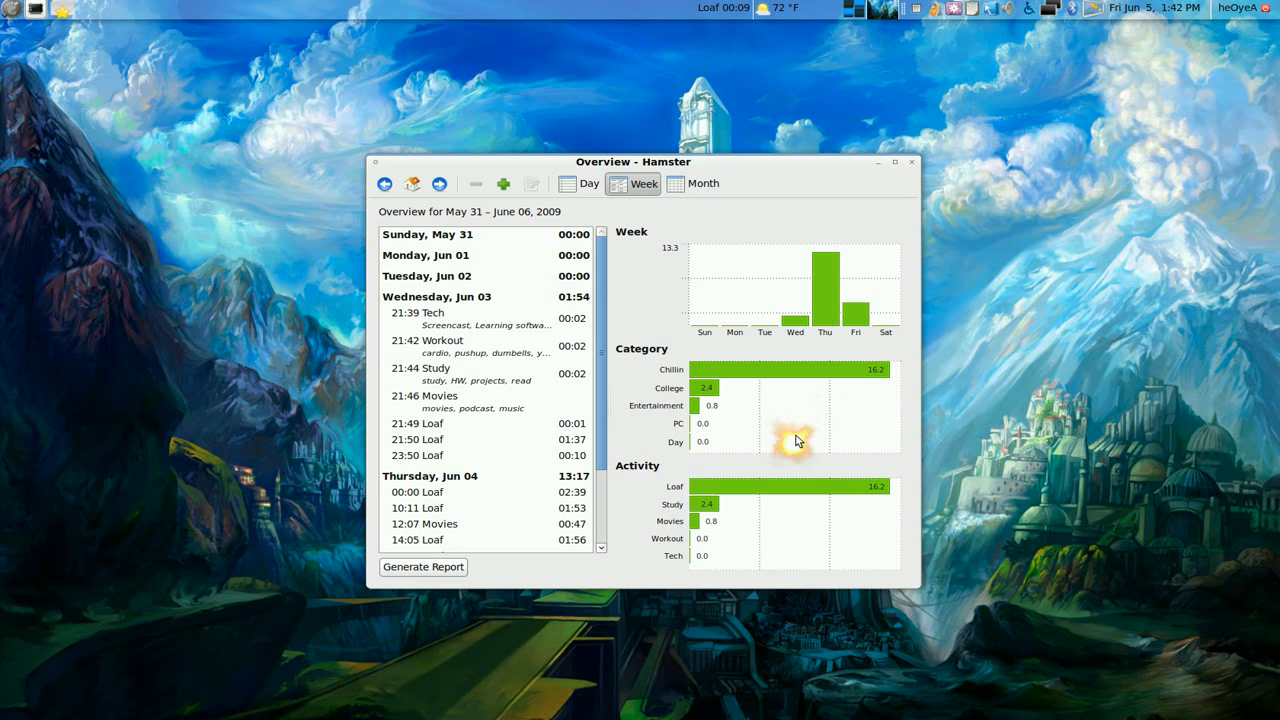
{"action": "mouse_move", "coordinate": [767, 467]}
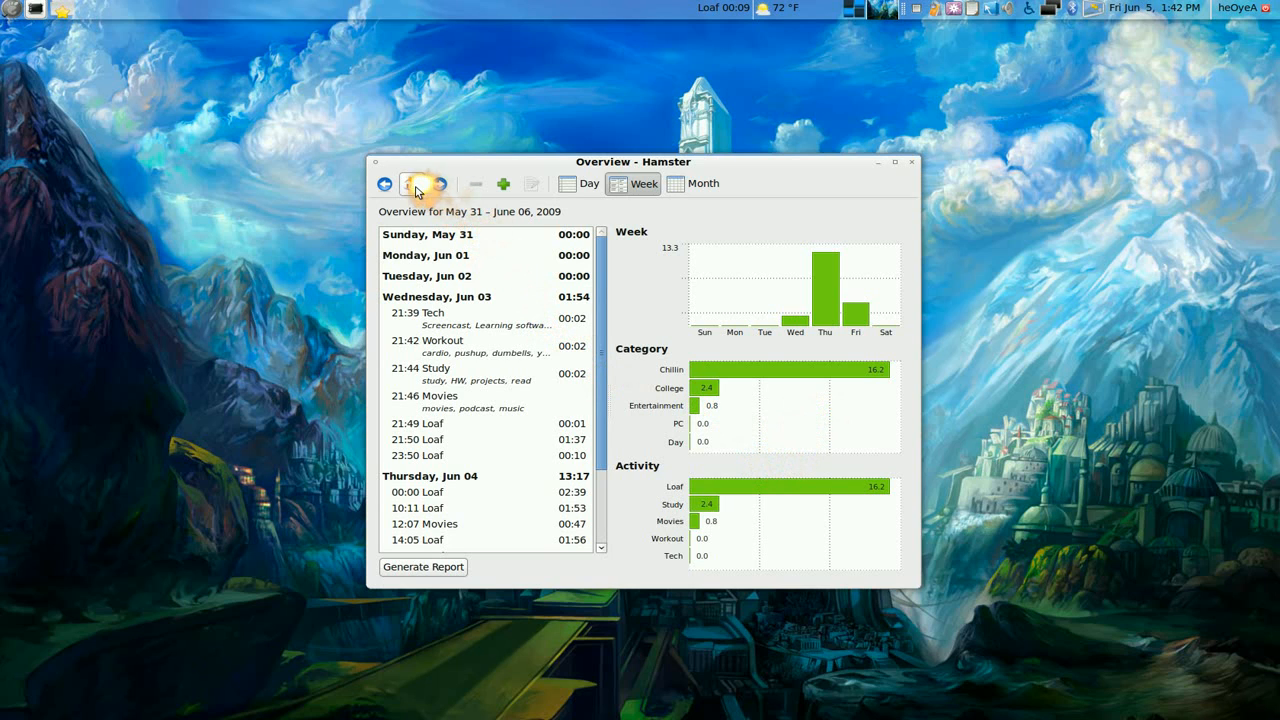
{"action": "mouse_move", "coordinate": [412, 183]}
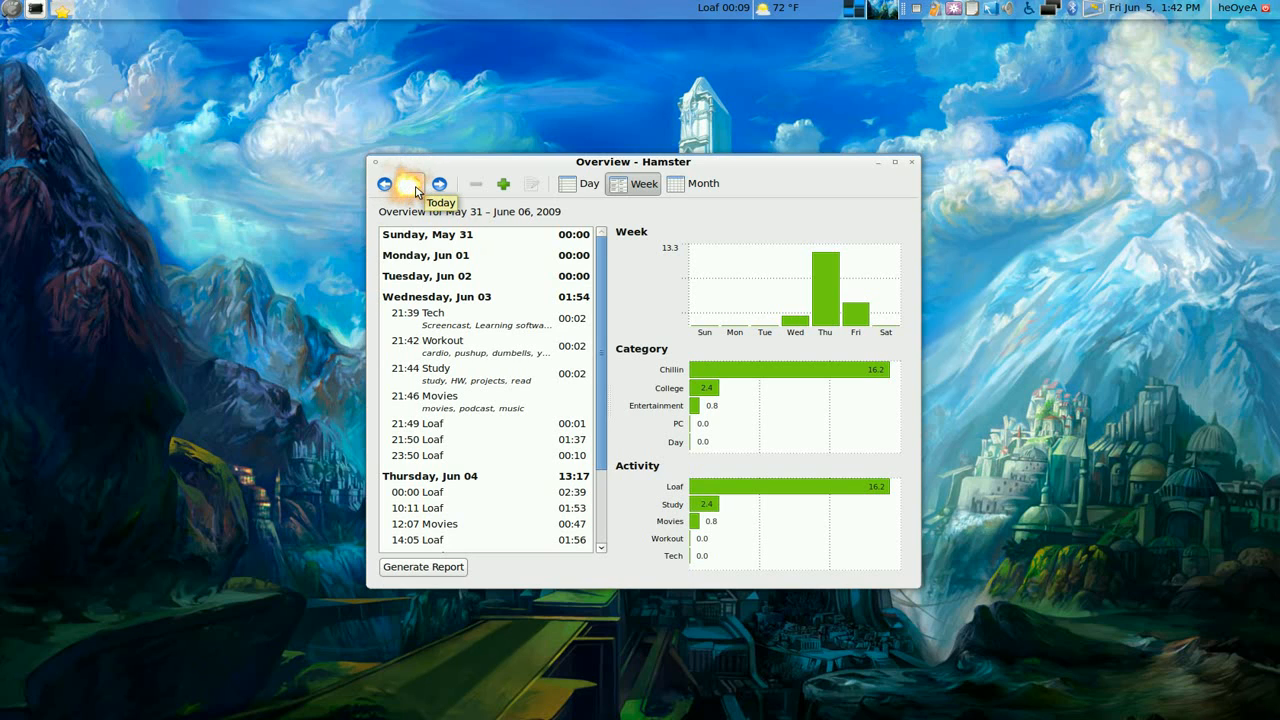
{"action": "mouse_move", "coordinate": [908, 165]}
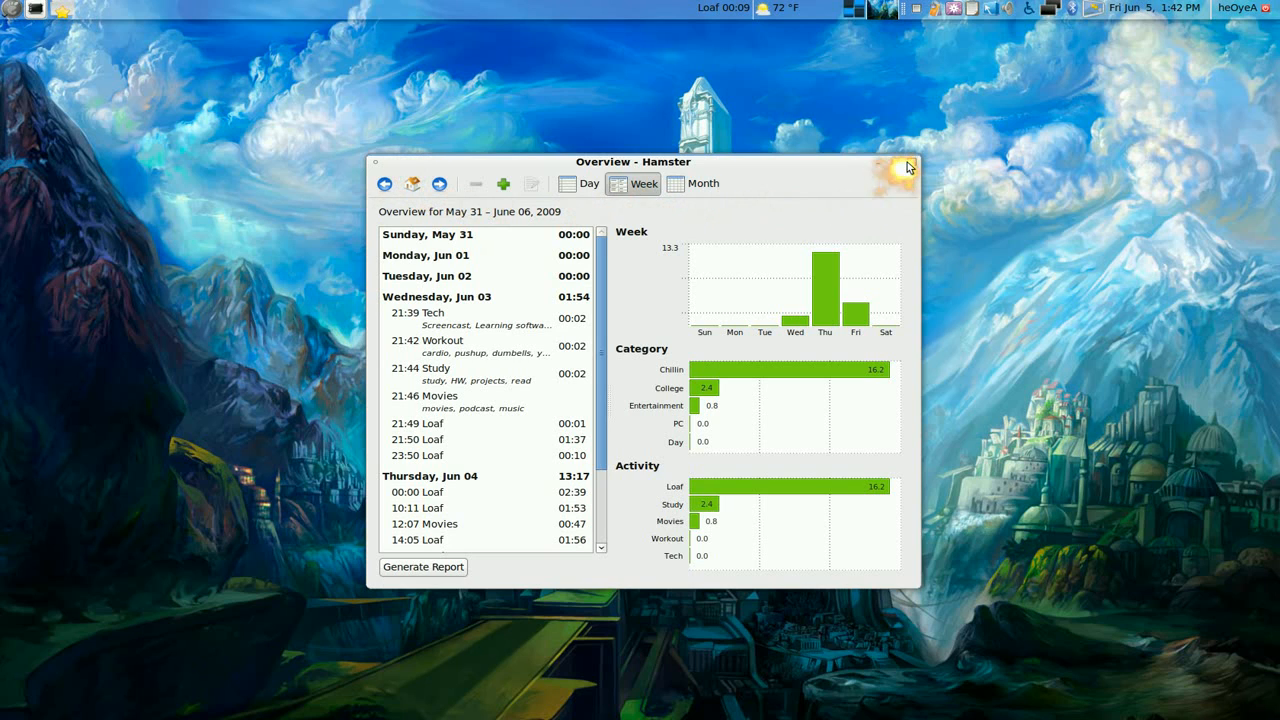
{"action": "left_click", "coordinate": [906, 162]}
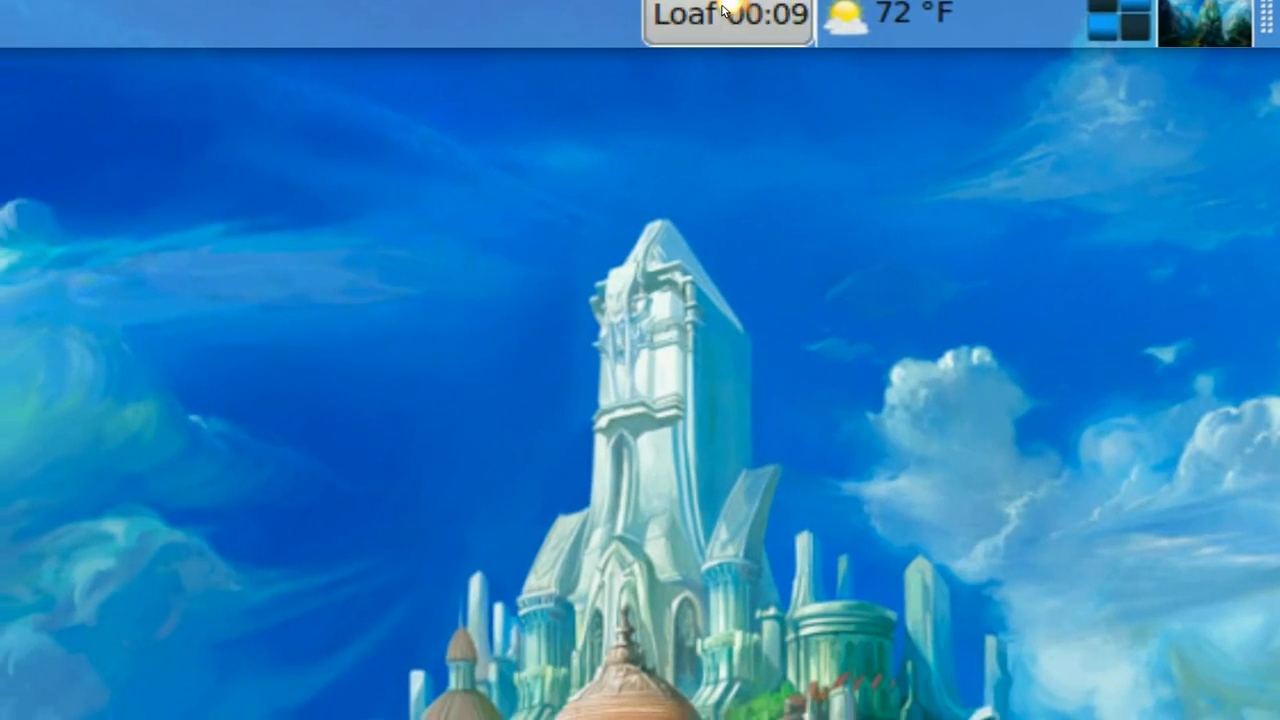
Step: Bring up the Add Earlier Activity dialog dated 06/05/2009 at 13:43
{"action": "left_click", "coordinate": [727, 18]}
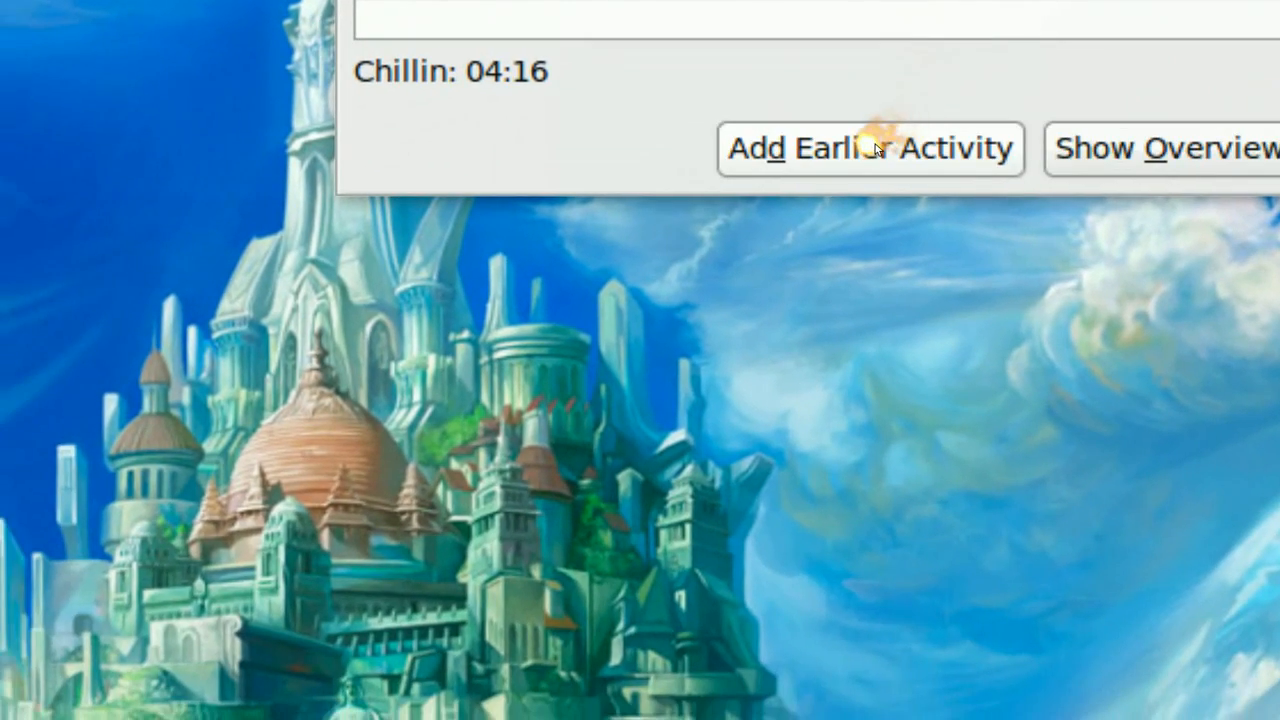
{"action": "left_click", "coordinate": [869, 148]}
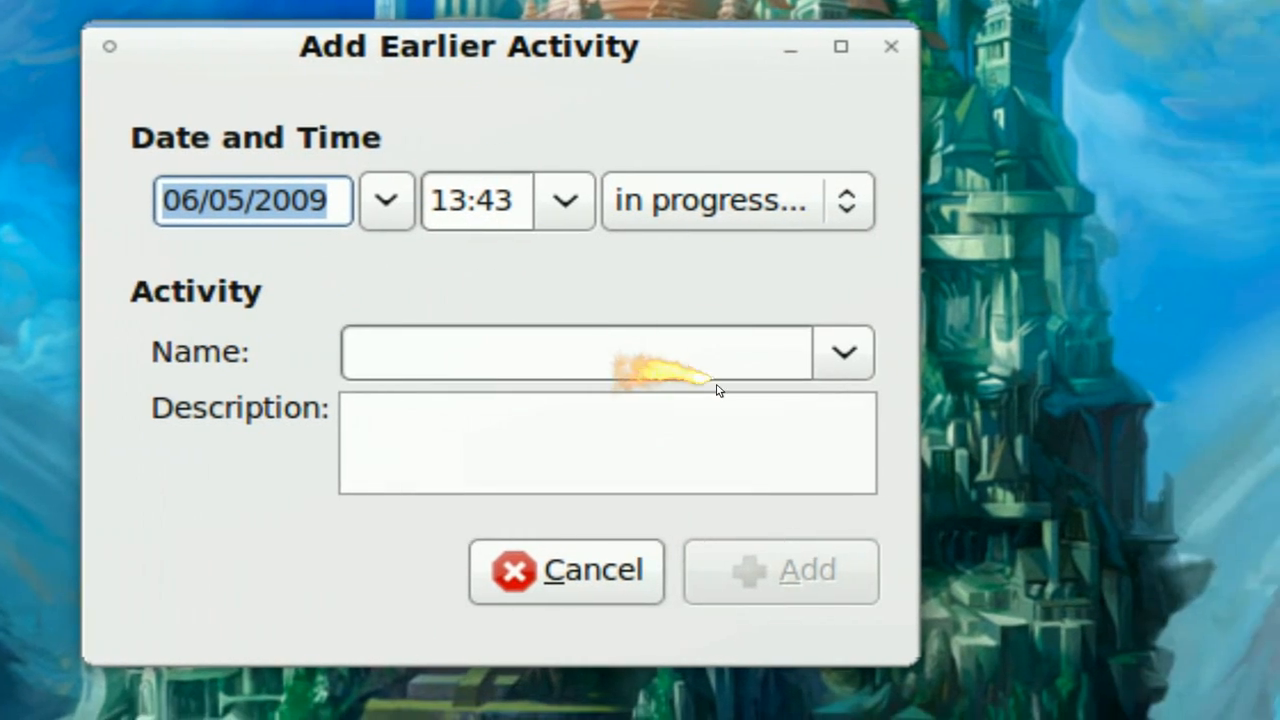
{"action": "left_click", "coordinate": [843, 352]}
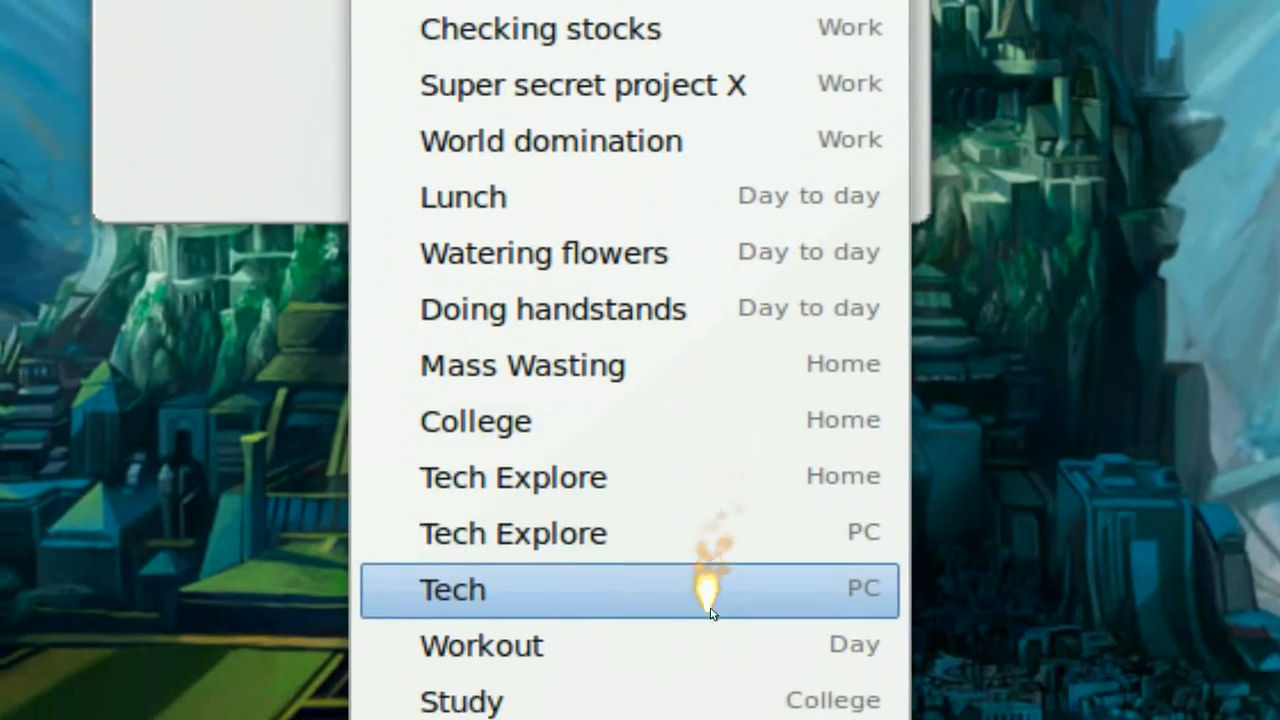
{"action": "scroll", "scroll_direction": "down", "scroll_amount": 3}
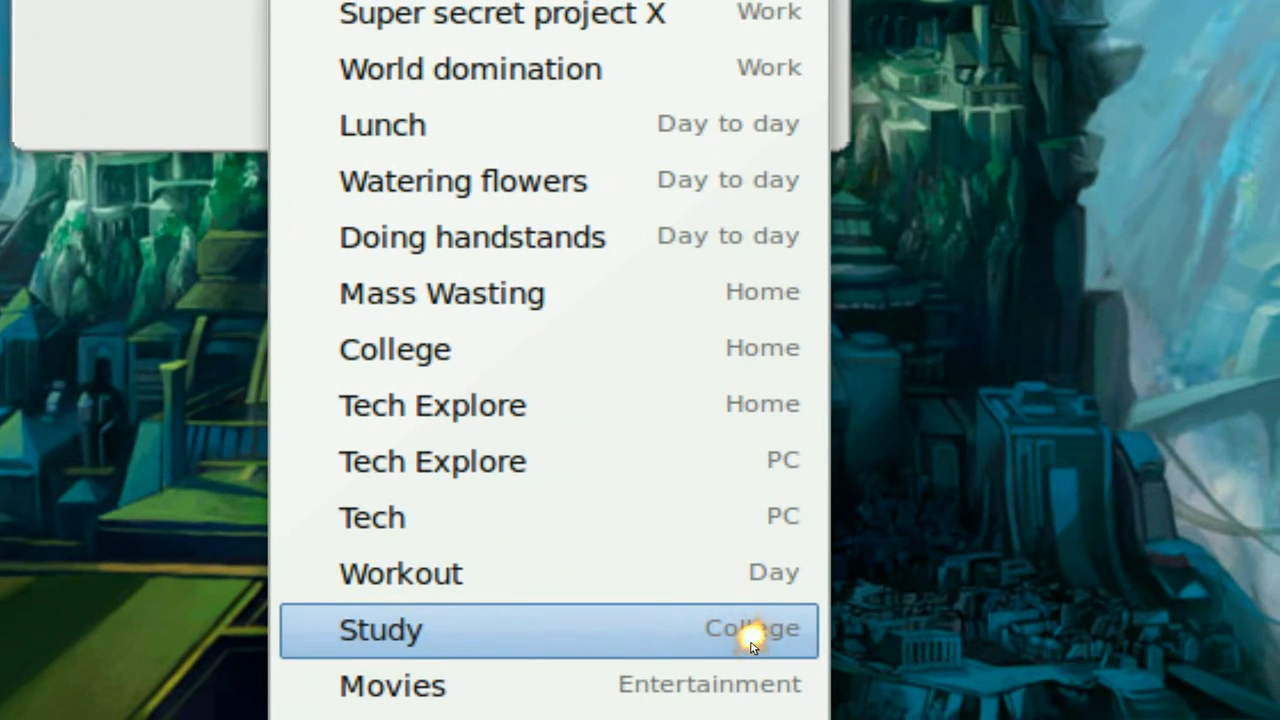
{"action": "left_click", "coordinate": [380, 630]}
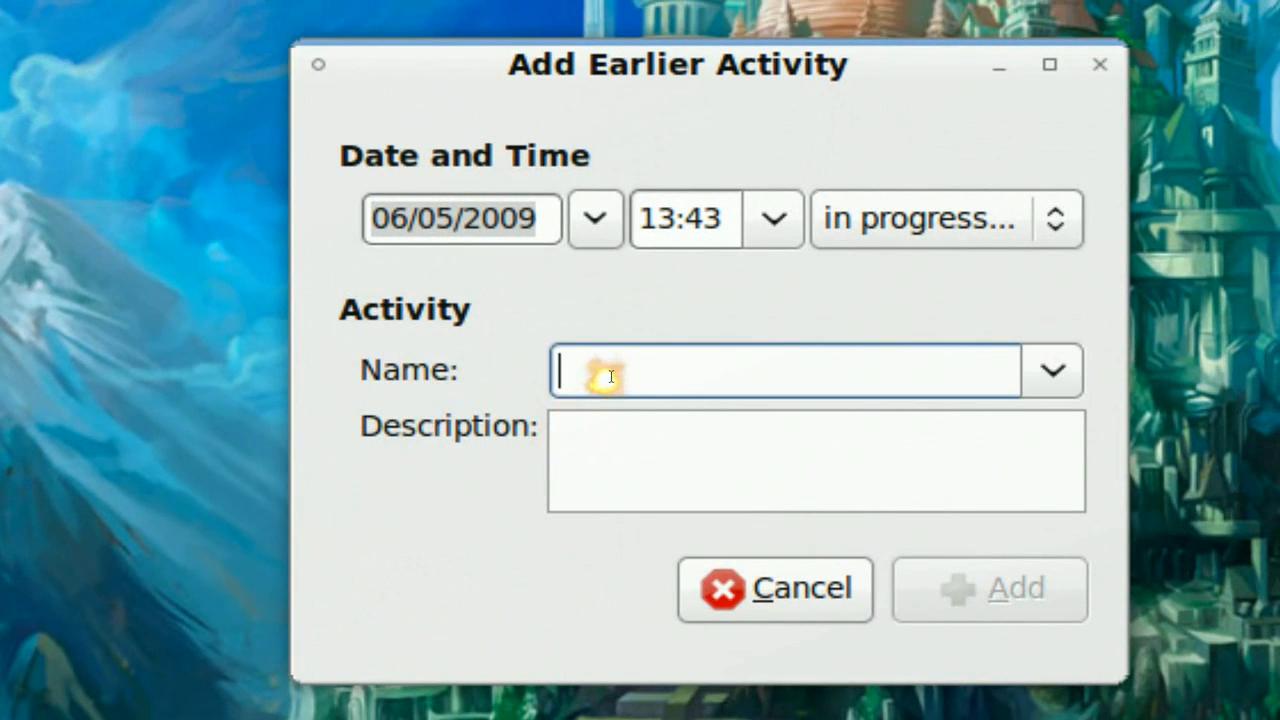
Step: Enter 'Study@College' as the activity name and add it
{"action": "type", "text": "Study"}
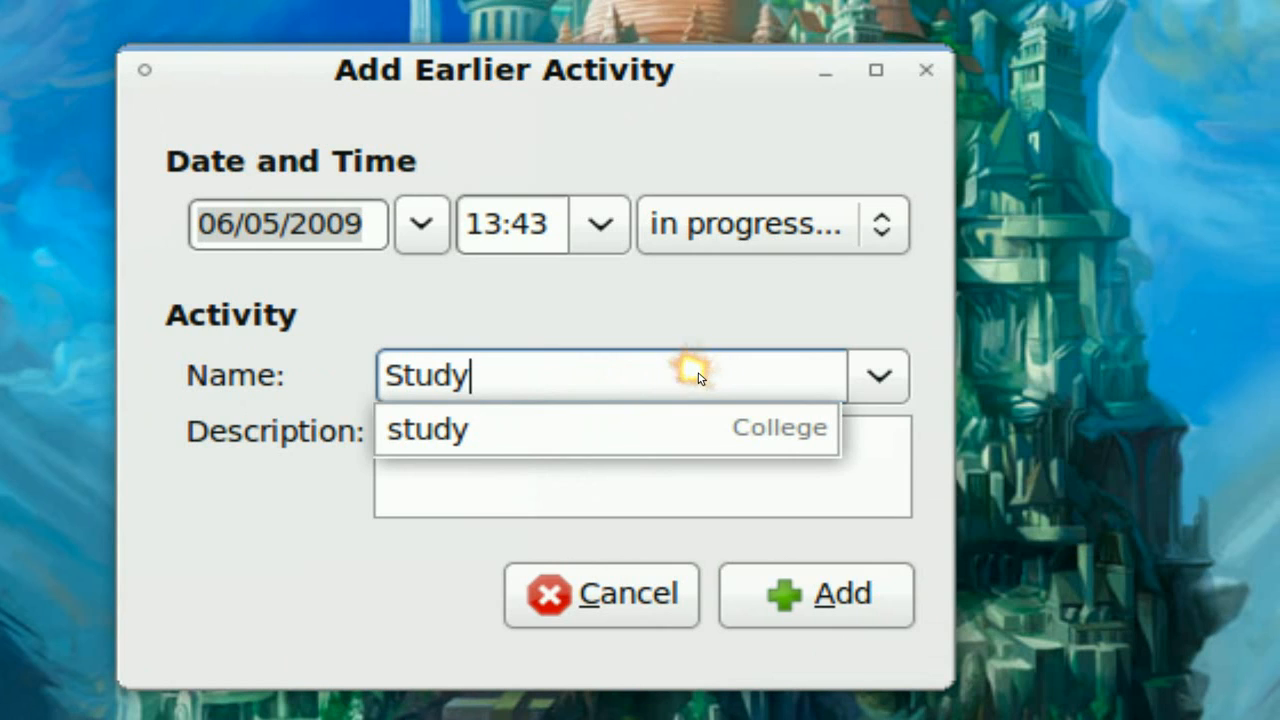
{"action": "type", "text": "@"}
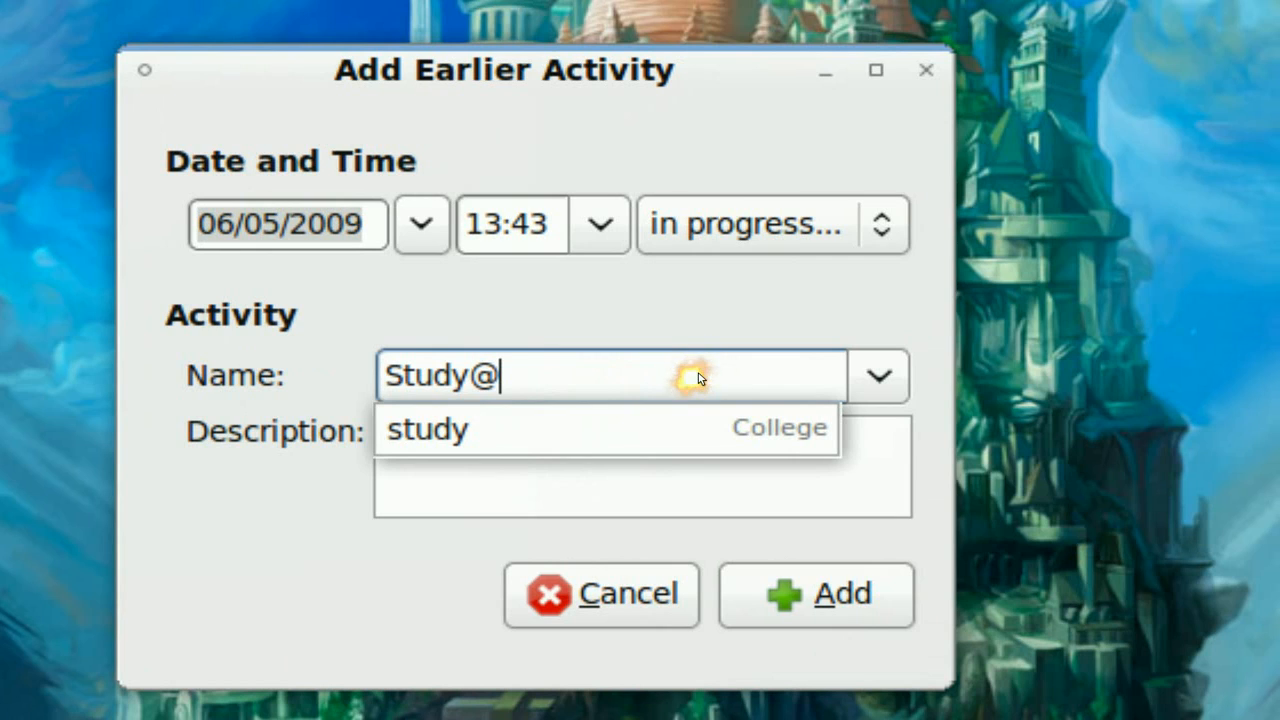
{"action": "type", "text": "Coll"}
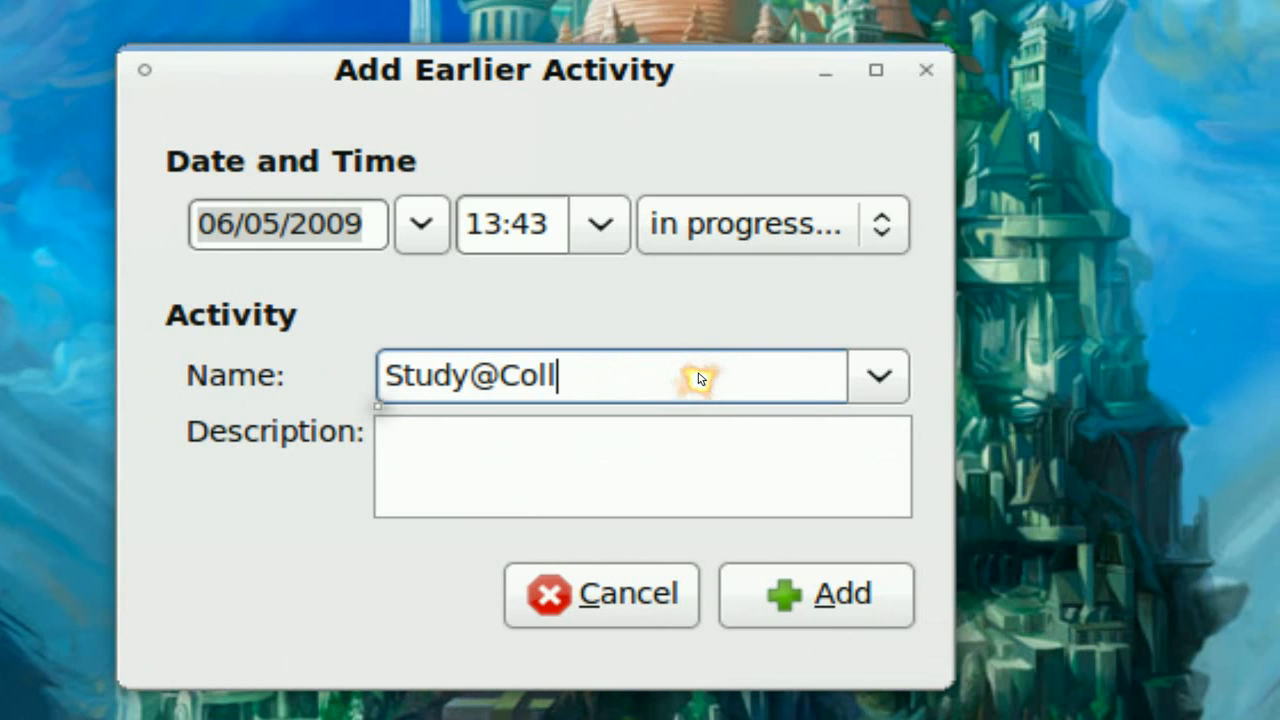
{"action": "type", "text": "ege"}
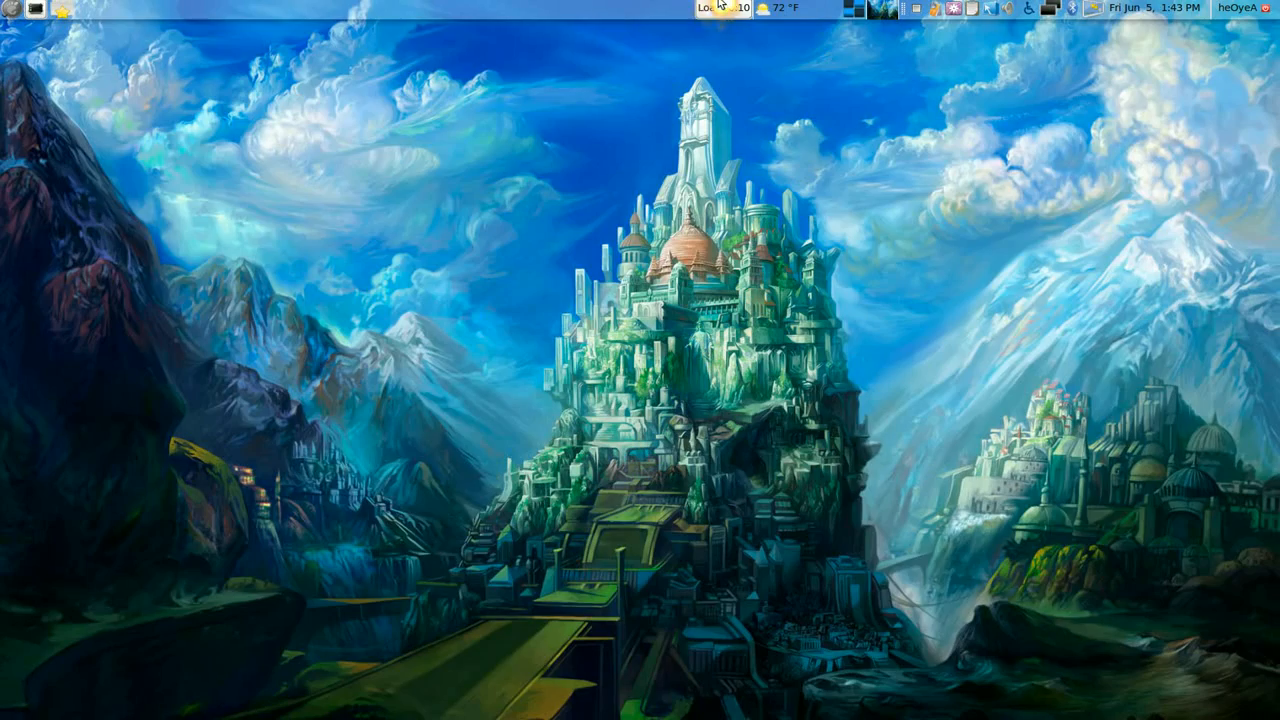
{"action": "left_click", "coordinate": [718, 7]}
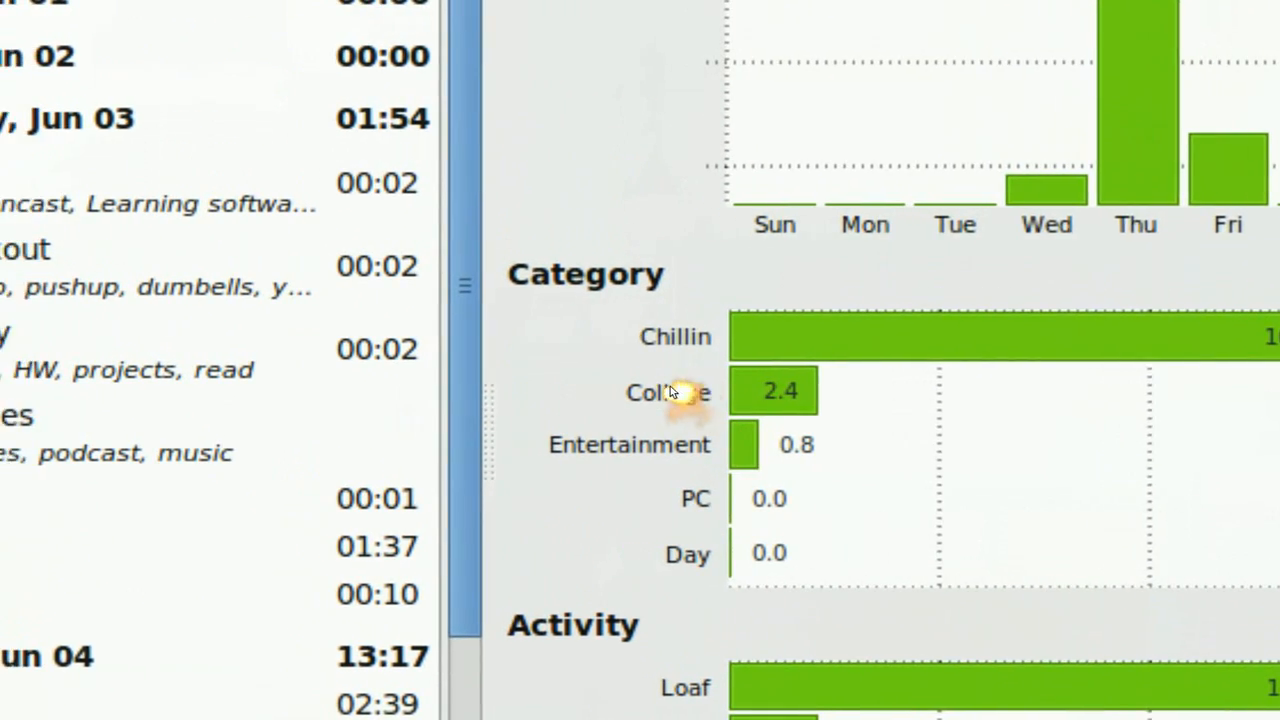
{"action": "scroll", "scroll_direction": "down", "scroll_amount": 3}
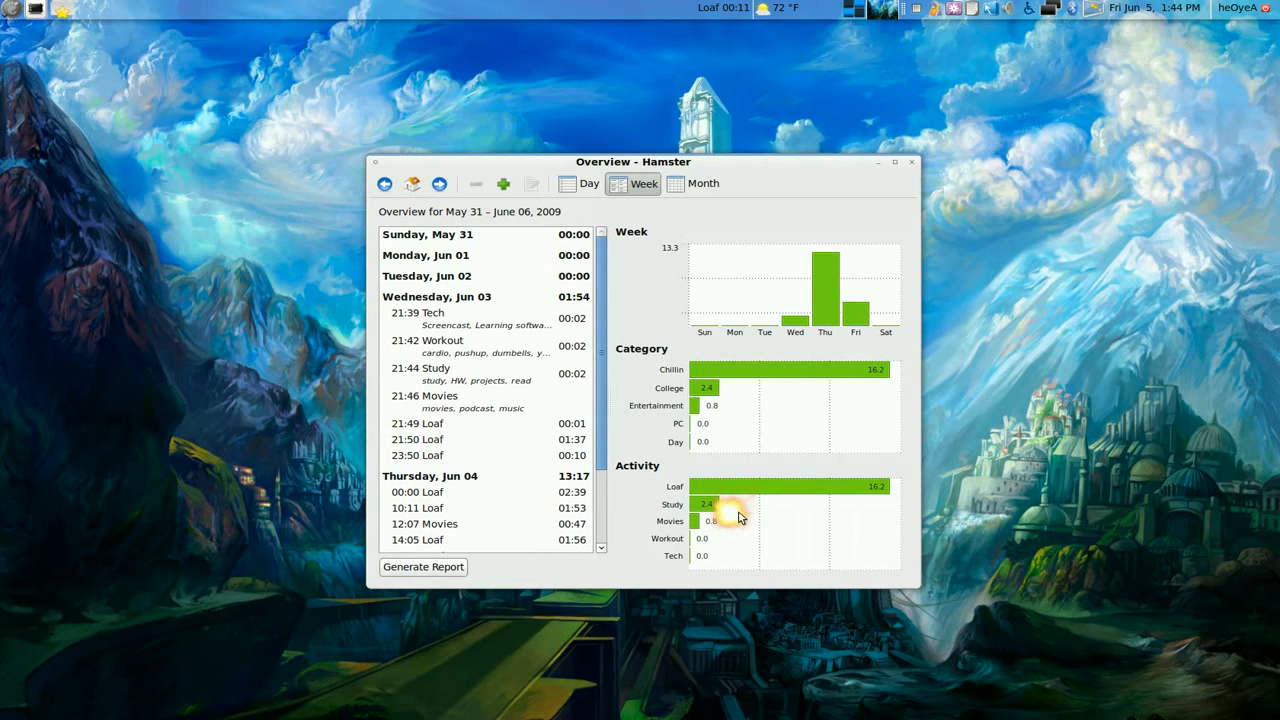
{"action": "mouse_move", "coordinate": [740, 427]}
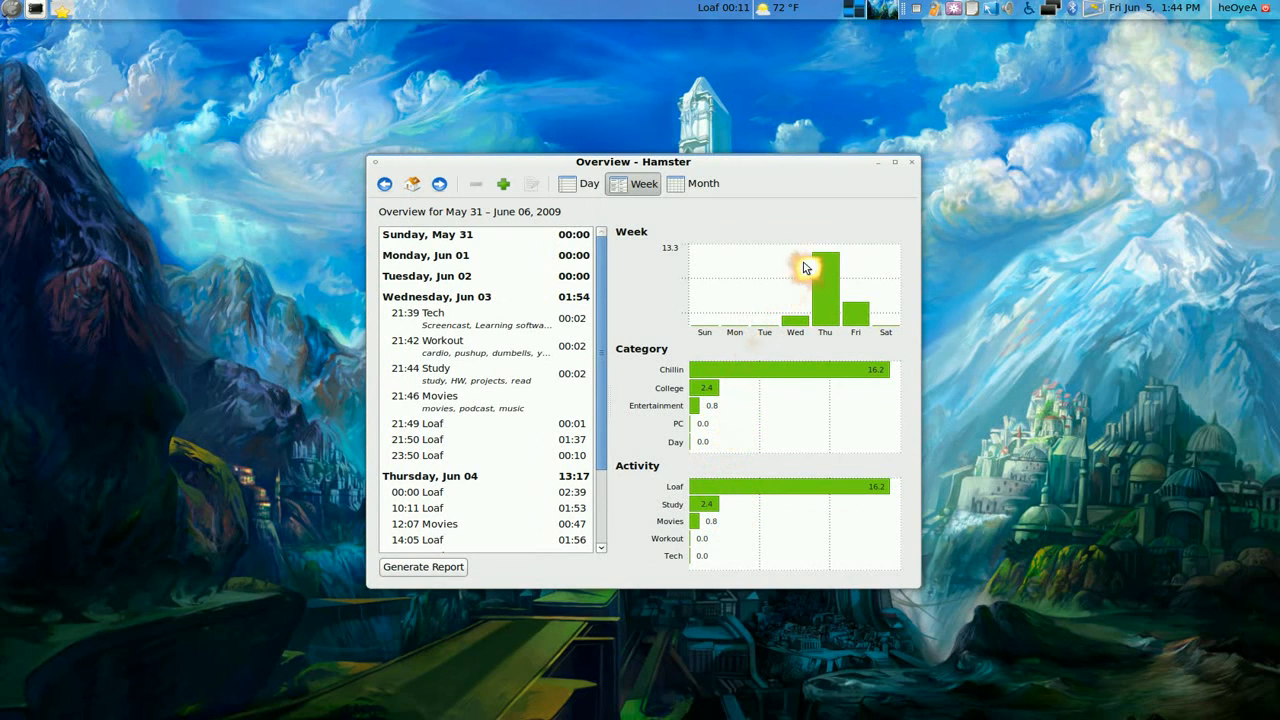
{"action": "mouse_move", "coordinate": [910, 165]}
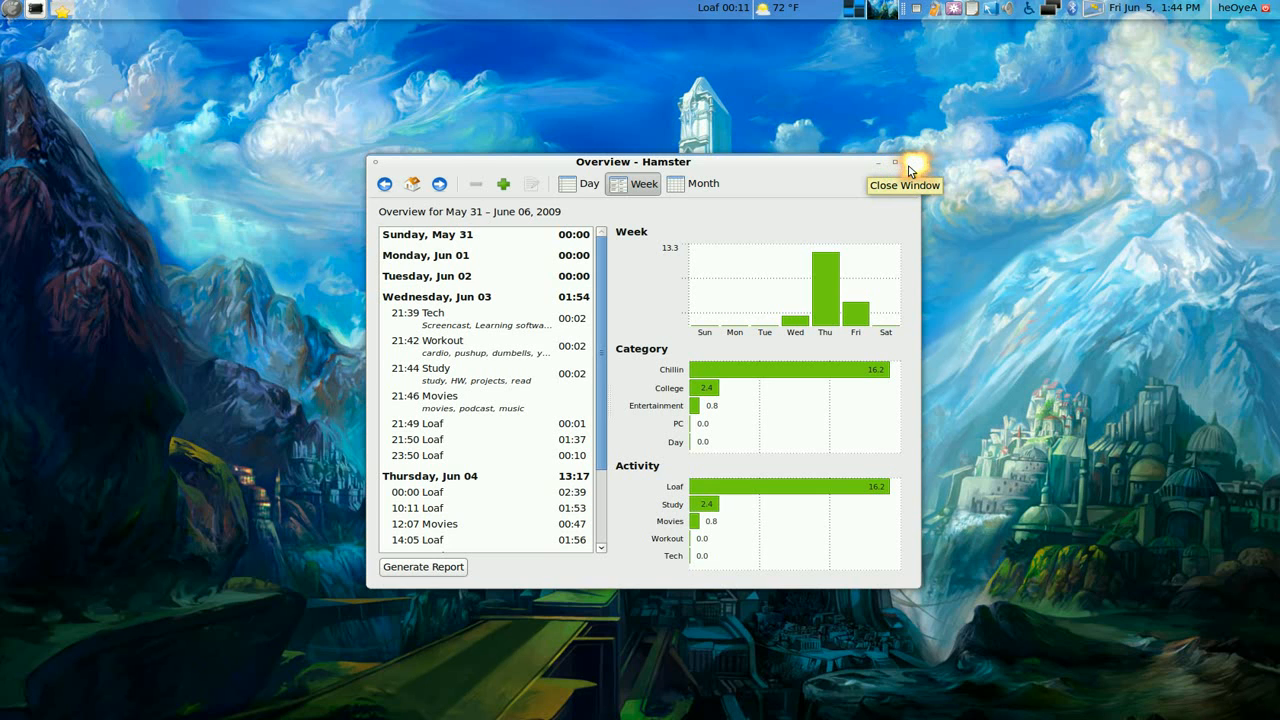
{"action": "left_click", "coordinate": [895, 162]}
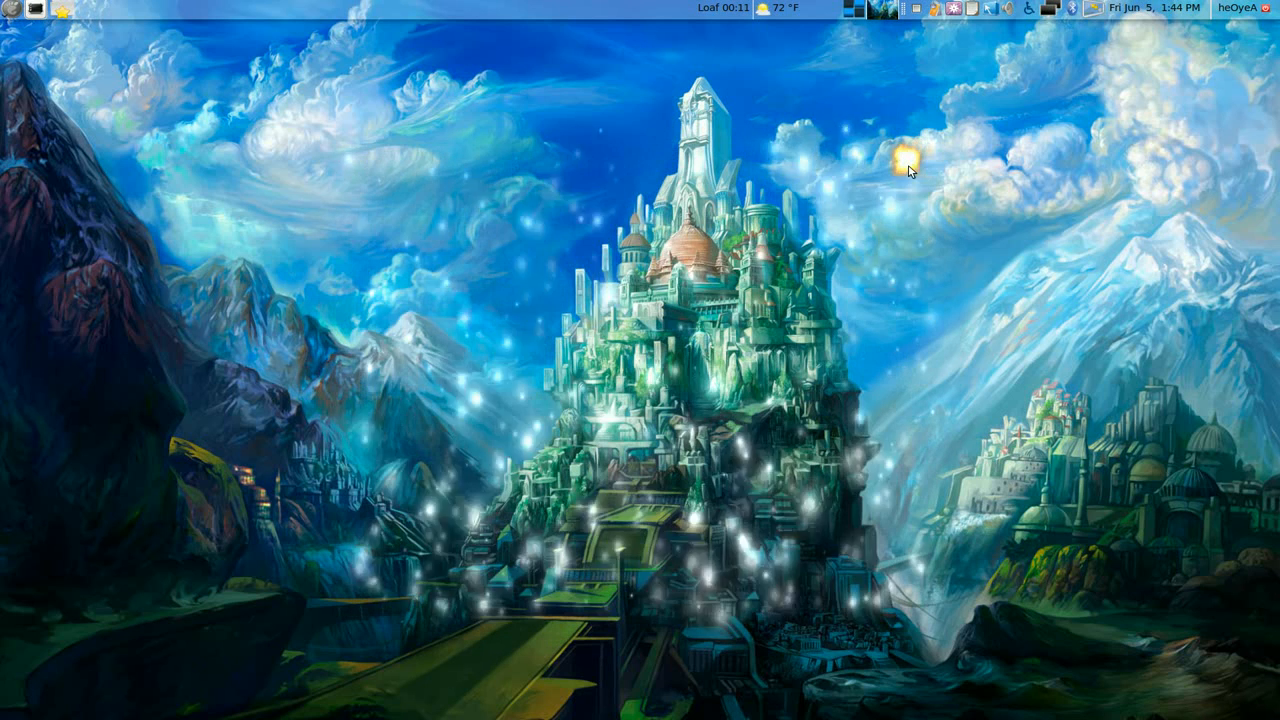